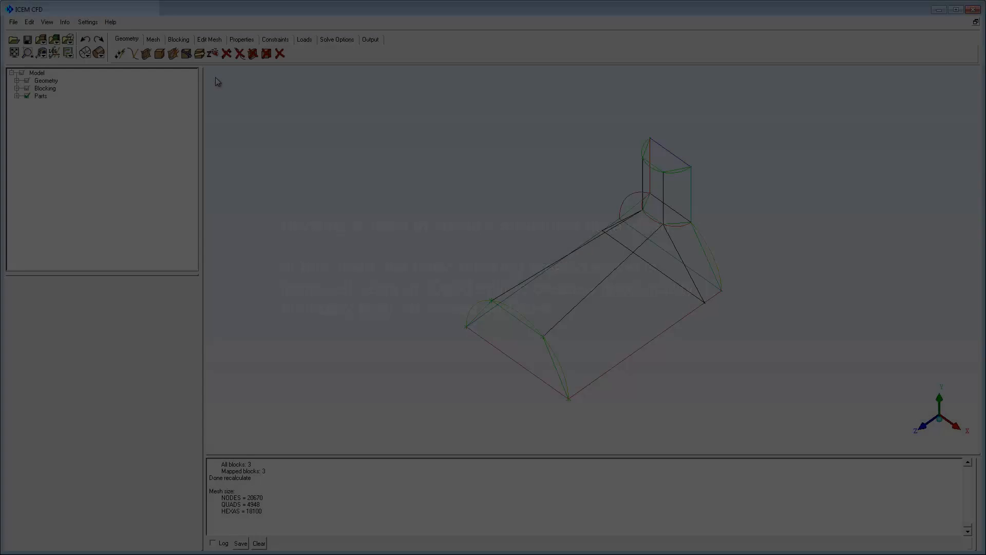
Update all pre-mesh sizes and recompute the pre-mesh over the half-cylinder duct and chimney.
left_click(178, 39)
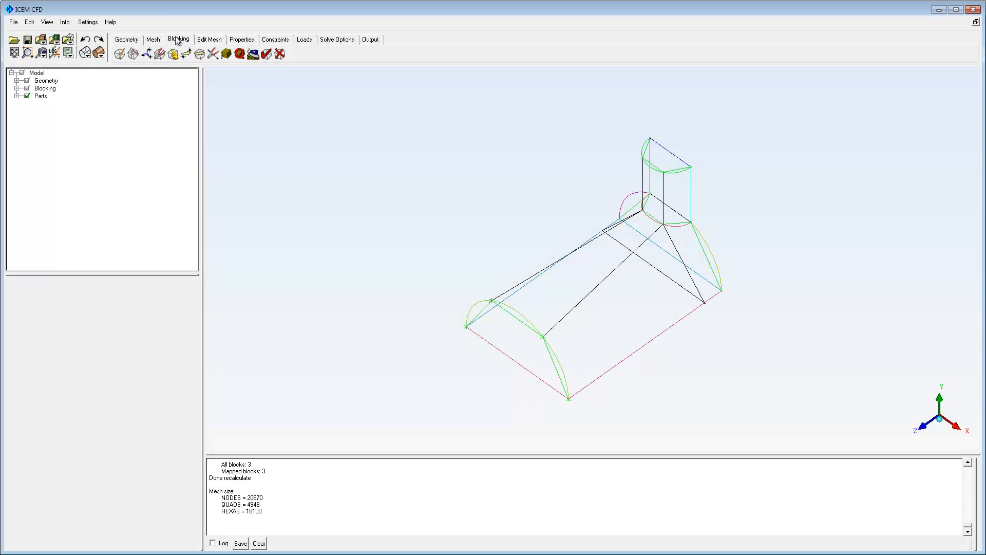
left_click(225, 53)
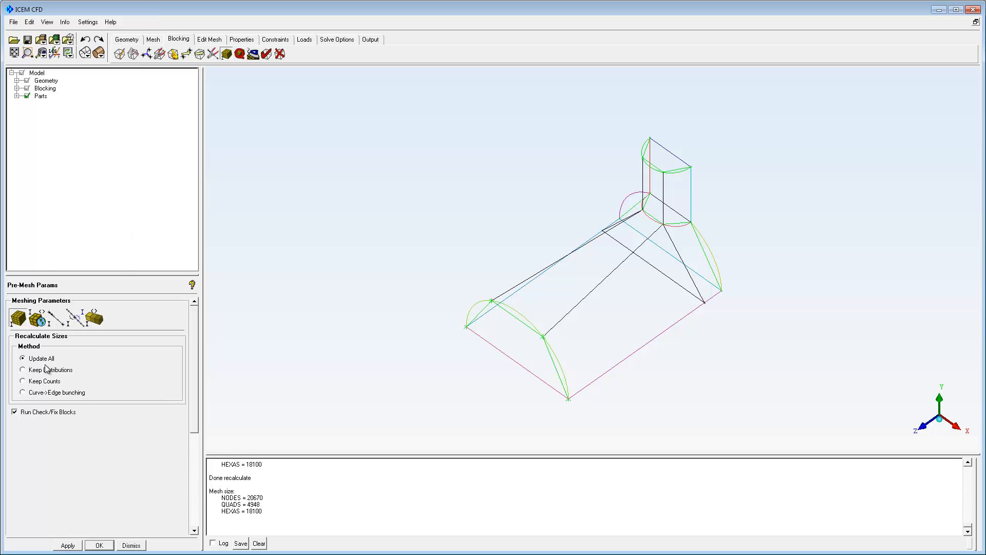
left_click(17, 88)
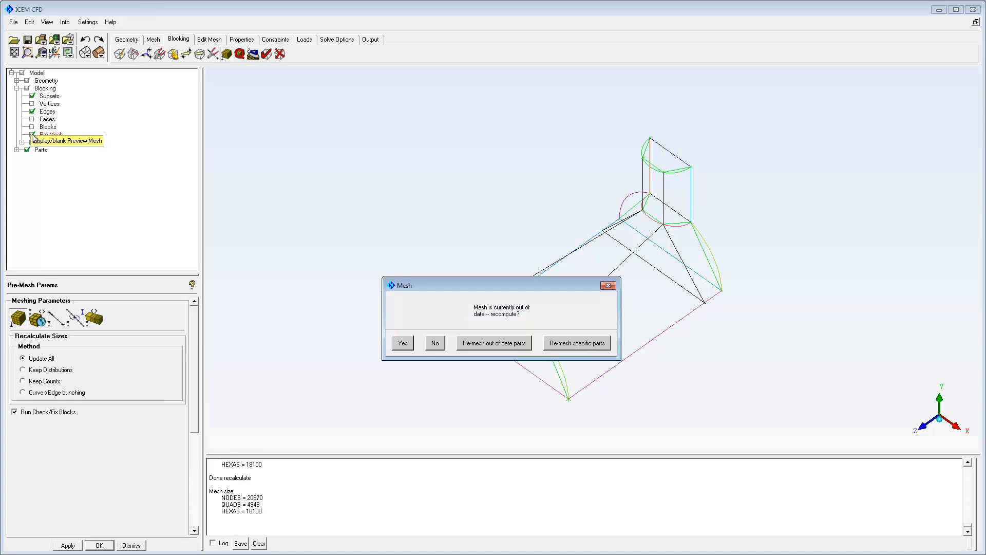
left_click(402, 342)
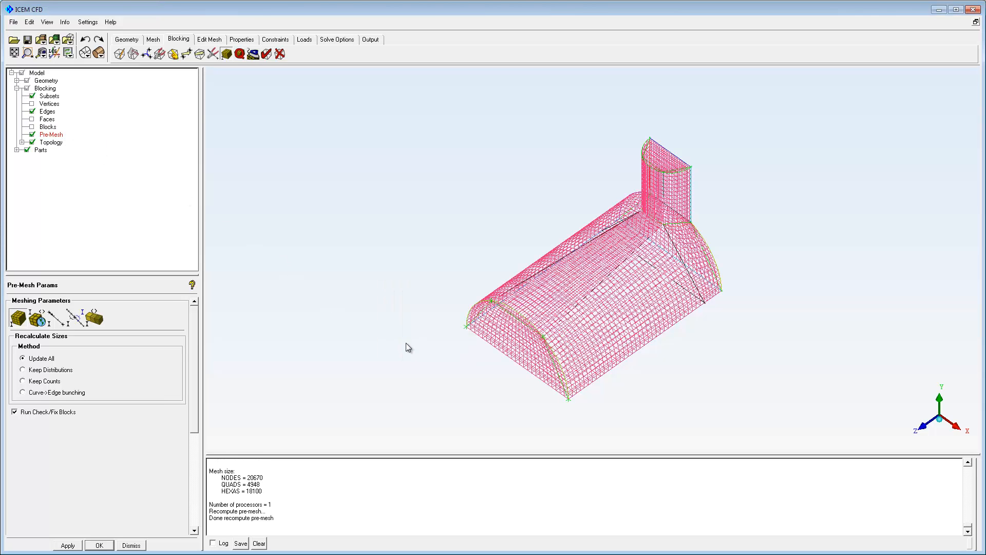
Display the pre-mesh as solid faces and zoom in on the chimney mesh.
right_click(51, 135)
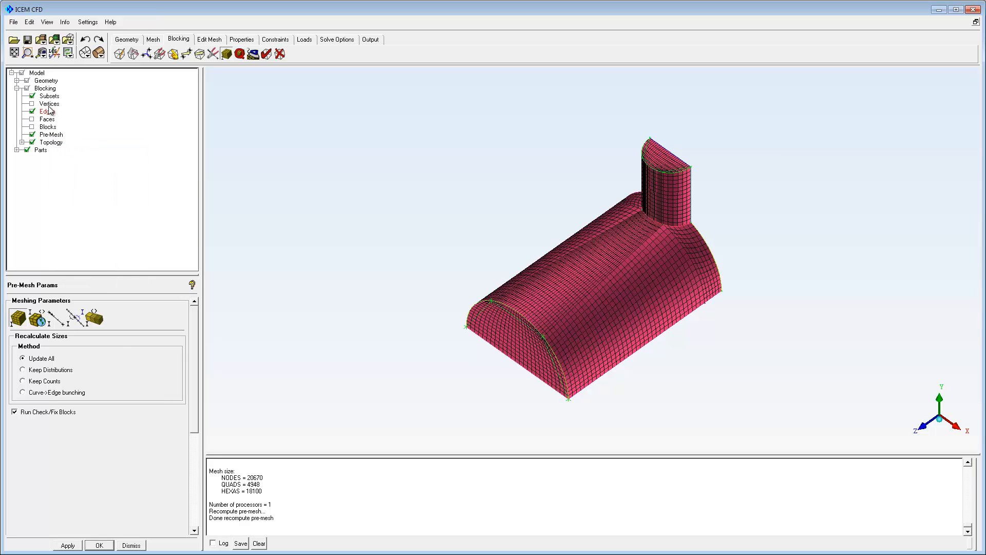
left_click(28, 53)
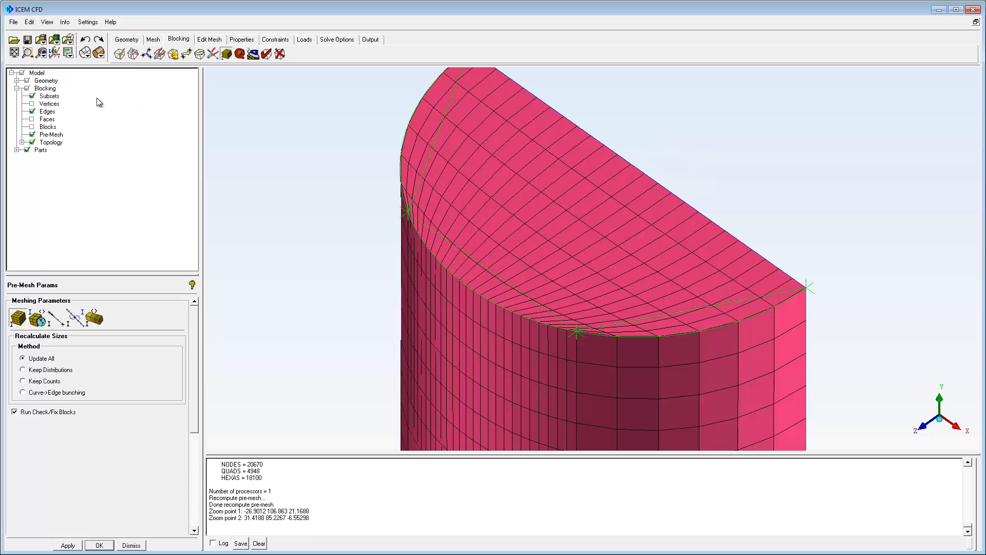
left_click(32, 111)
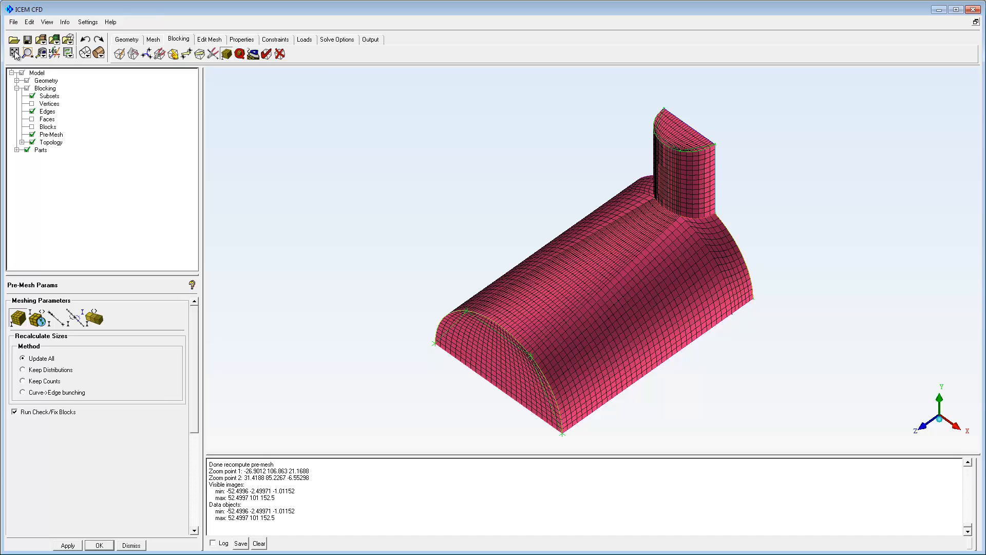
Hide the pre-mesh and compute the determinant quality histogram.
left_click(39, 133)
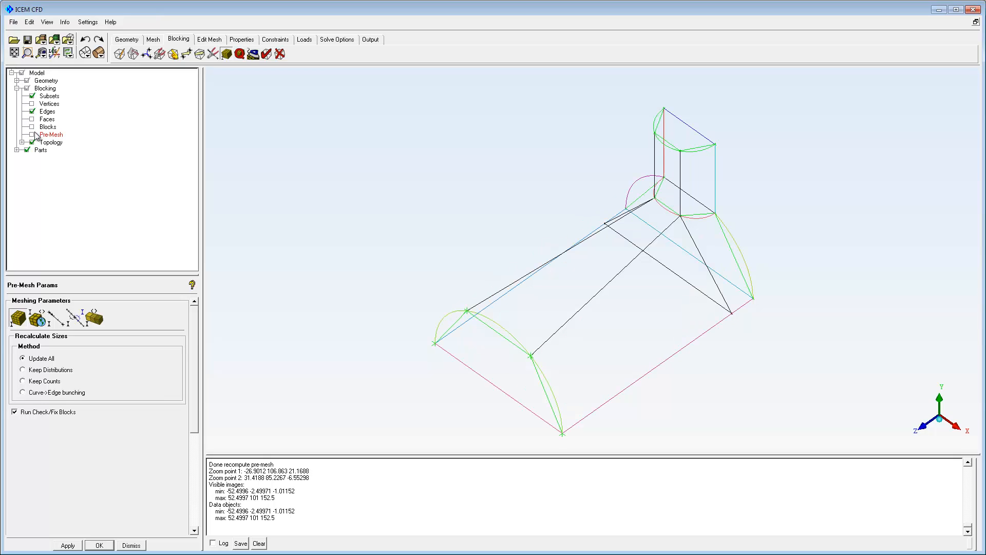
left_click(240, 54)
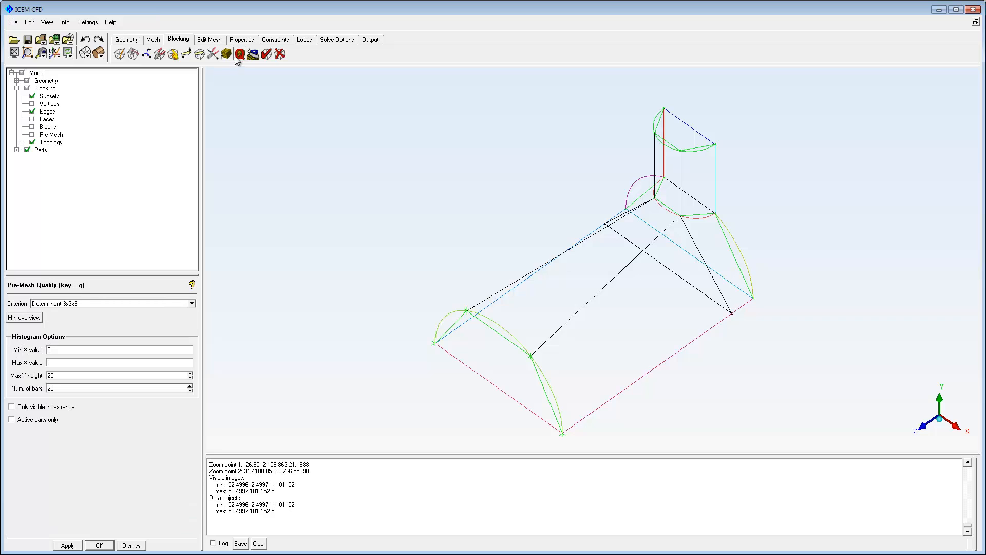
mouse_move(65, 489)
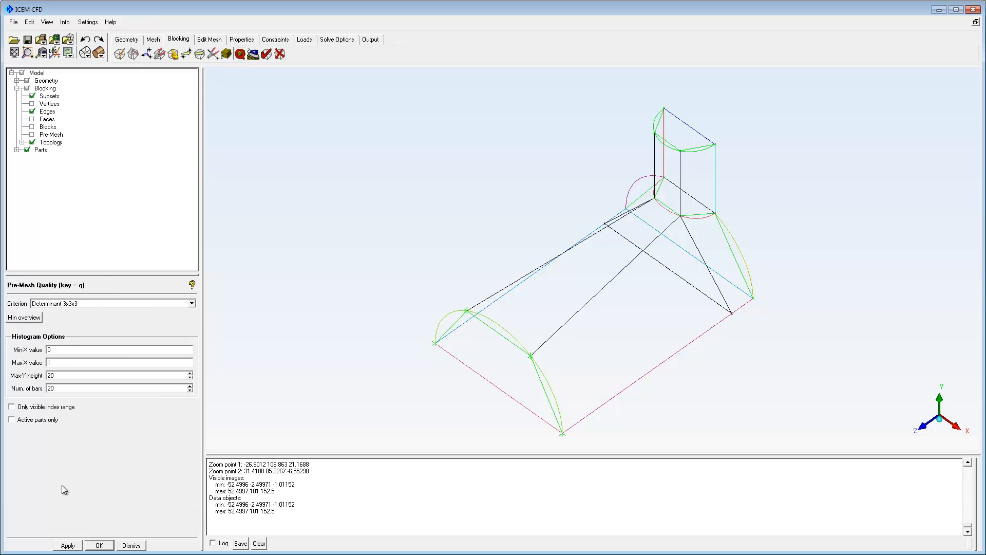
left_click(67, 545)
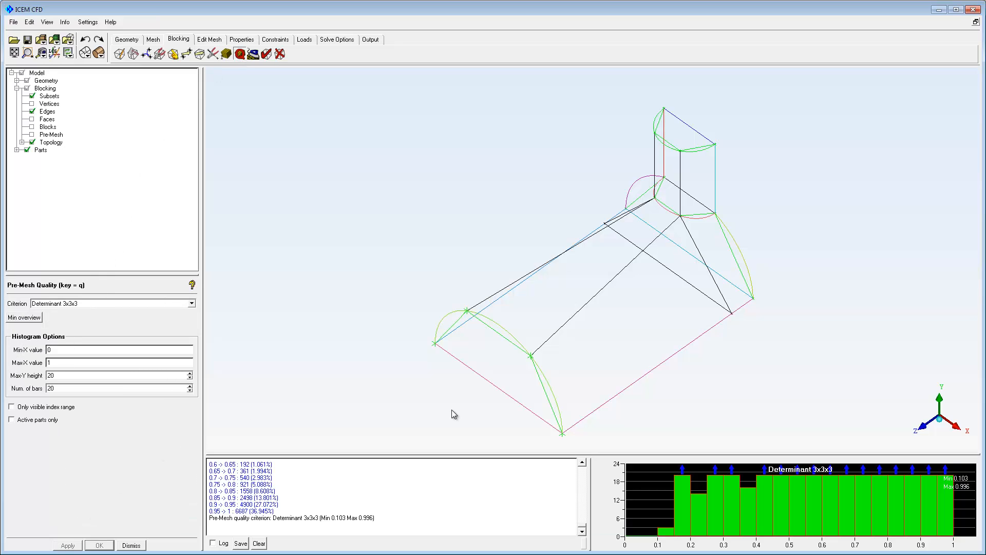
Highlight cells with determinant below 0.4 along the duct corners, then dismiss the histogram.
left_click(671, 533)
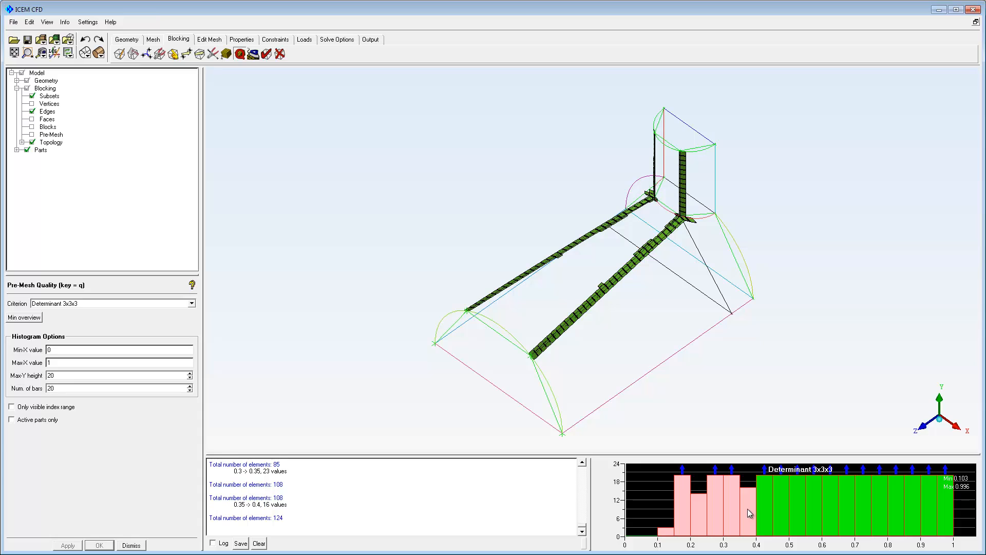
mouse_move(725, 509)
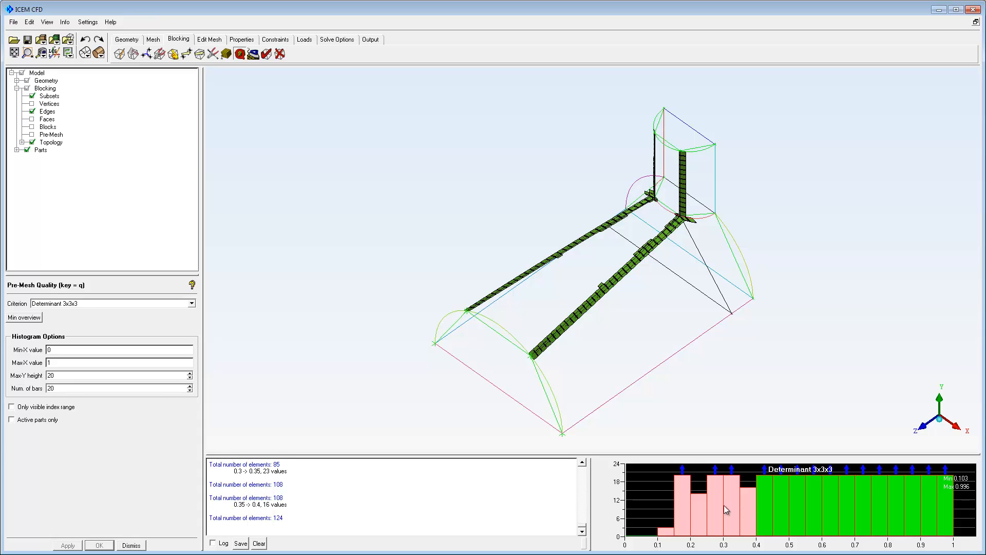
right_click(726, 509)
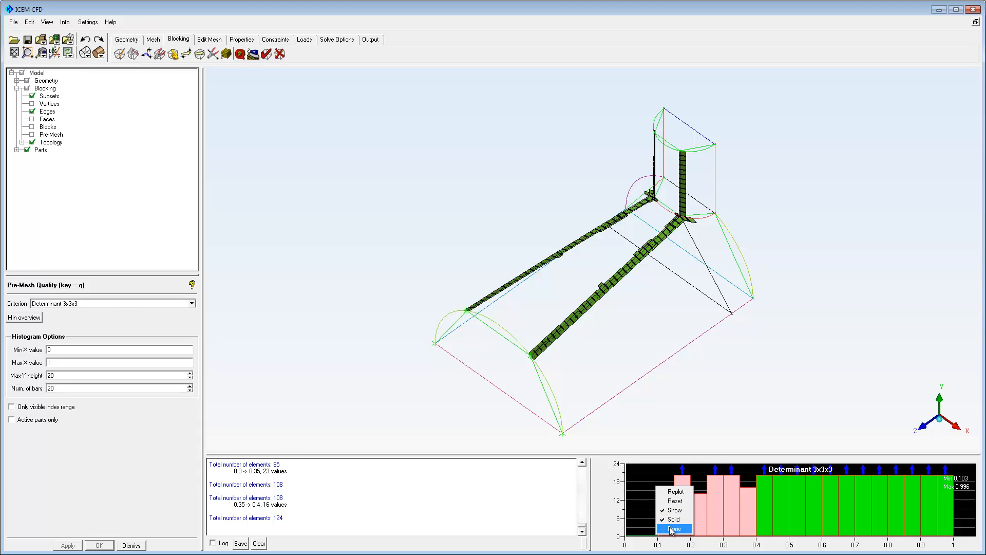
left_click(673, 528)
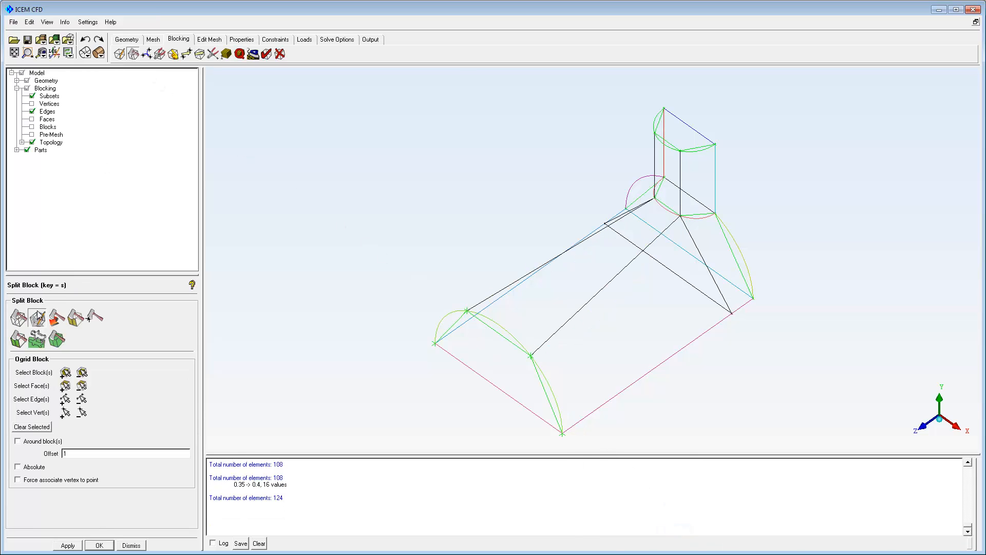
Select all visible blocks for the O-grid and begin choosing faces to leave open.
left_click(65, 372)
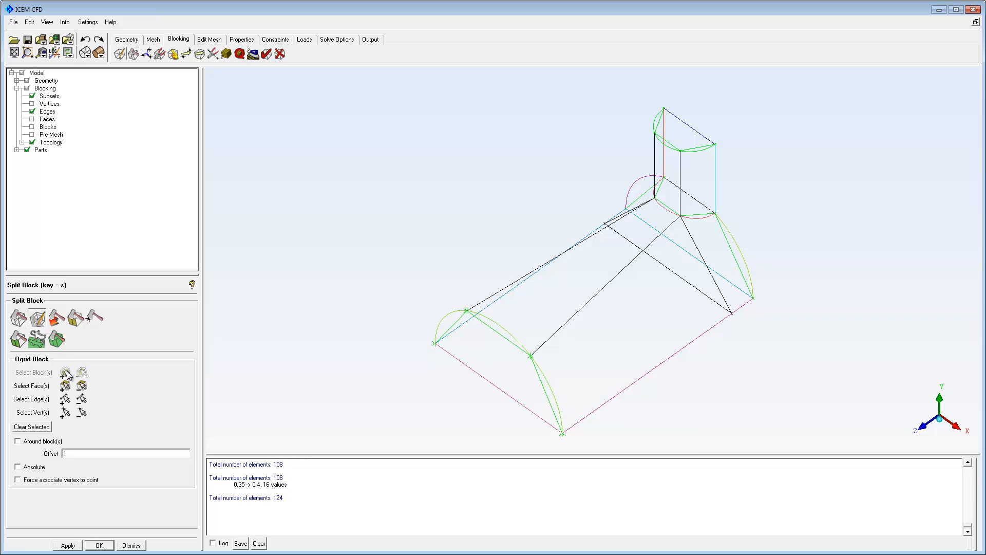
left_click(66, 372)
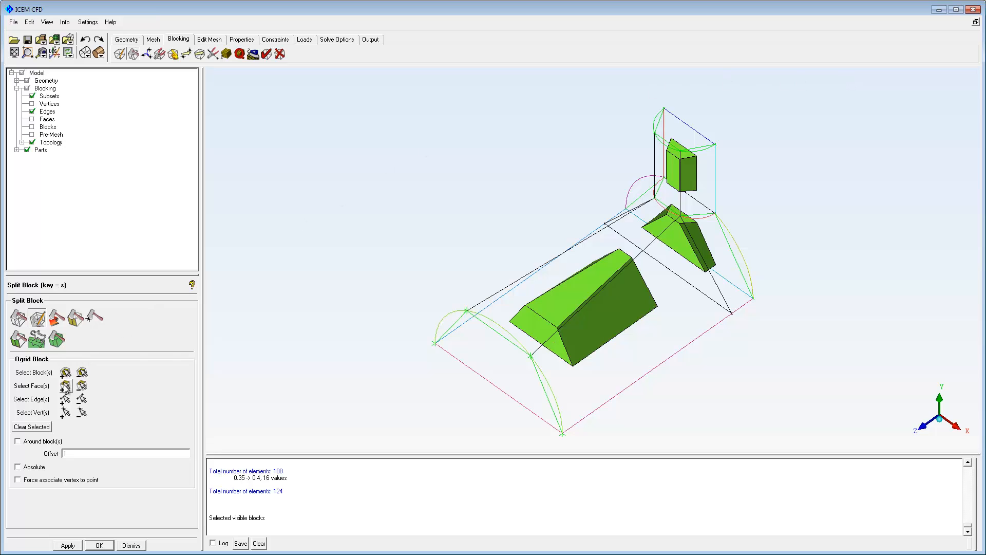
left_click(66, 386)
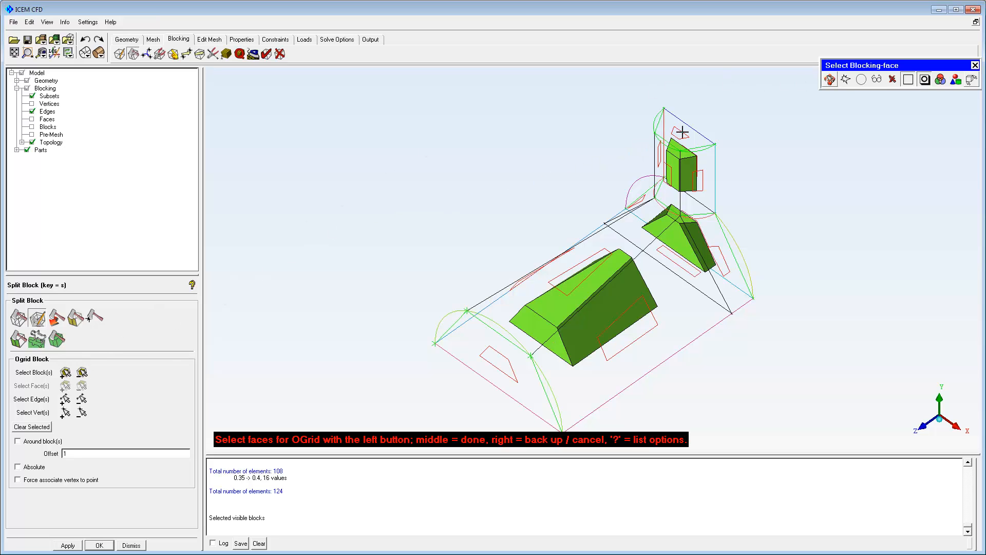
Pick the chimney top face as open and build the O-grid inside all three blocks.
left_click(678, 134)
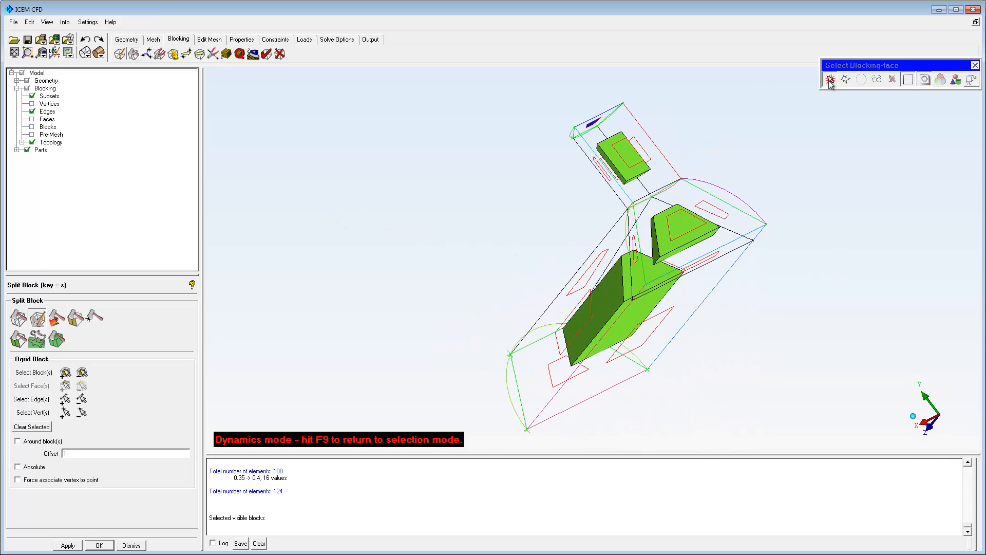
left_click(830, 80)
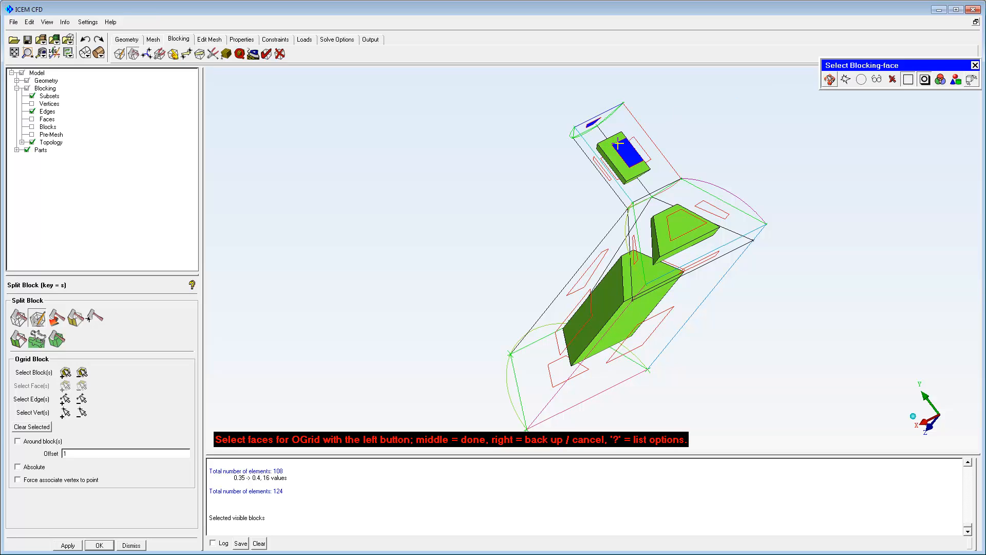
left_click(696, 260)
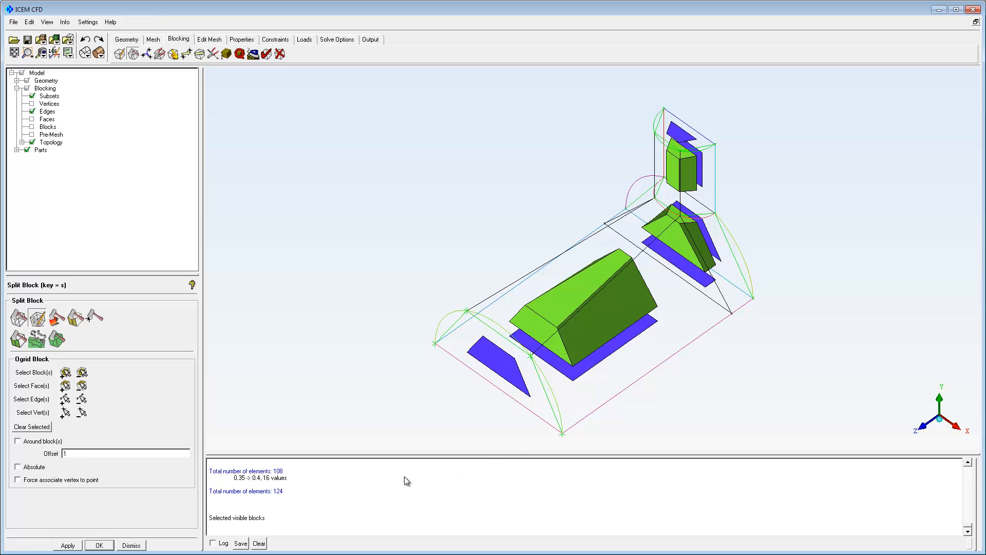
left_click(66, 545)
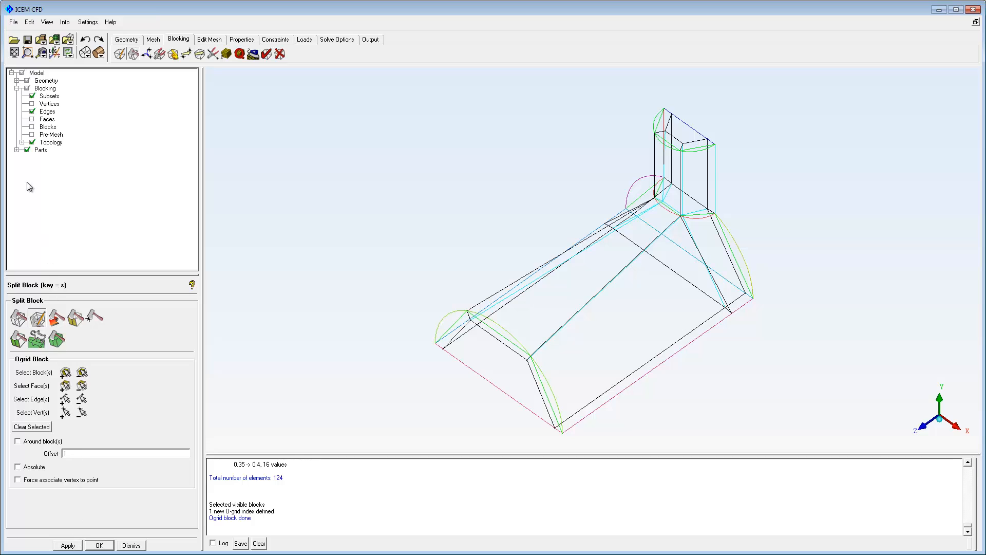
Update all sizes and recompute the pre-mesh for the new O-grid blocking.
left_click(28, 52)
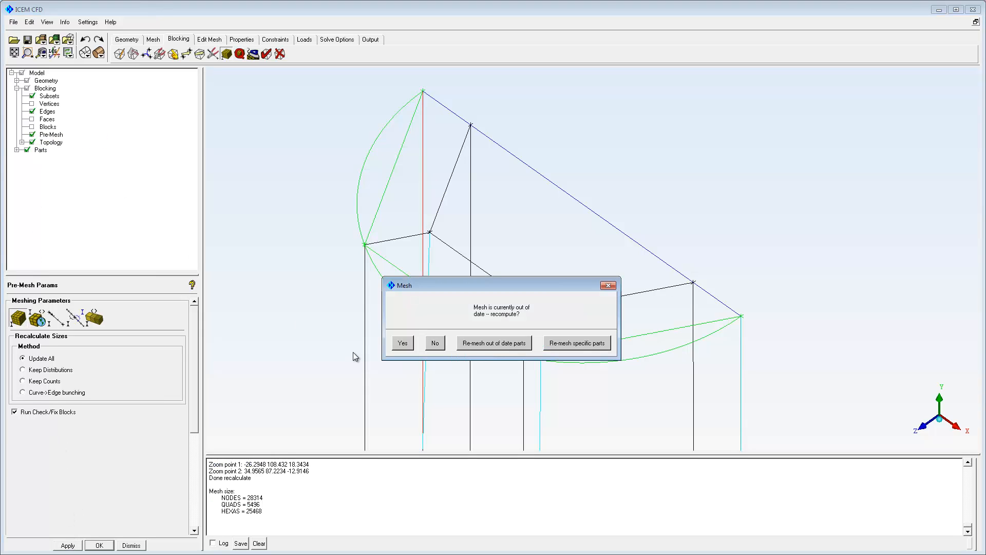
left_click(402, 343)
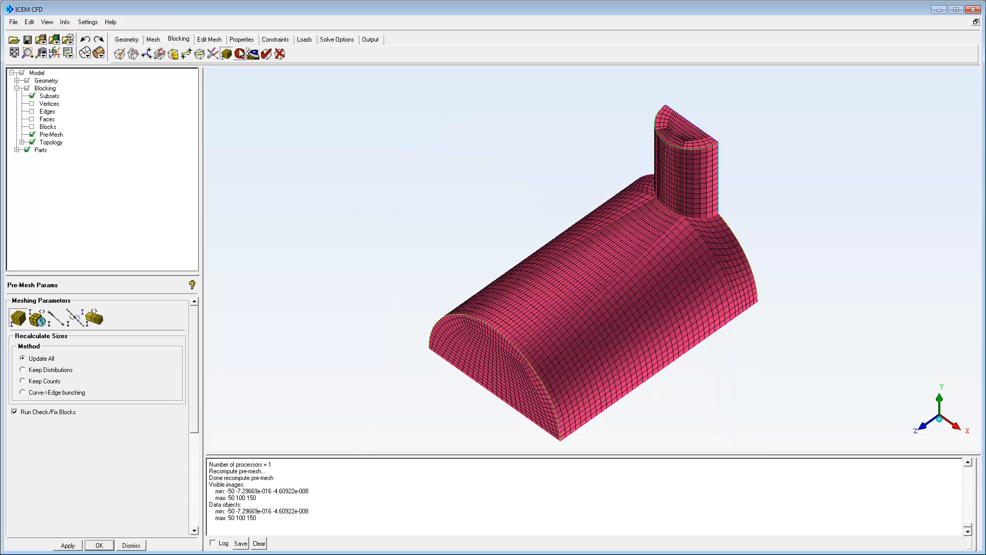
Run the Determinant 3x3x3 quality check, giving a 0.619 minimum, and highlight the lowest bar.
left_click(239, 54)
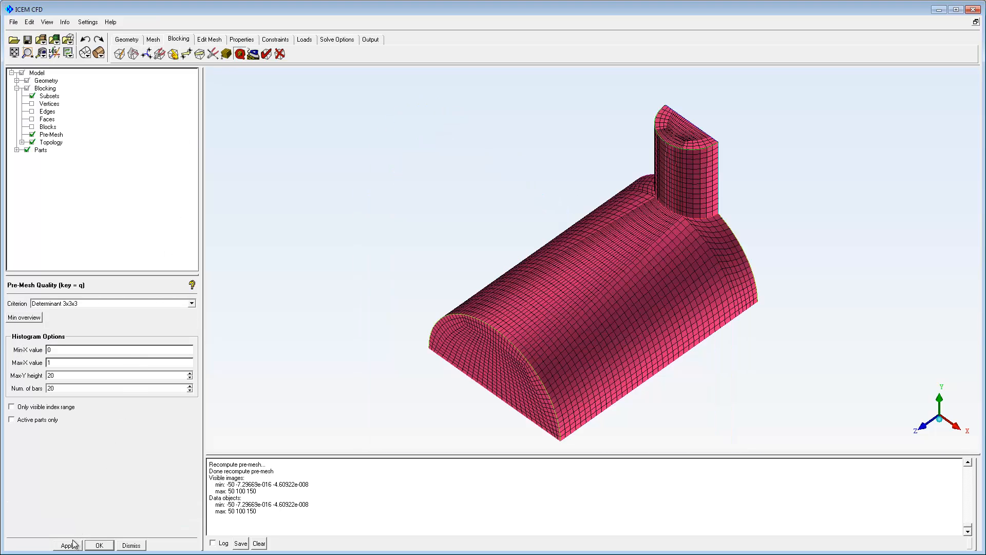
left_click(66, 545)
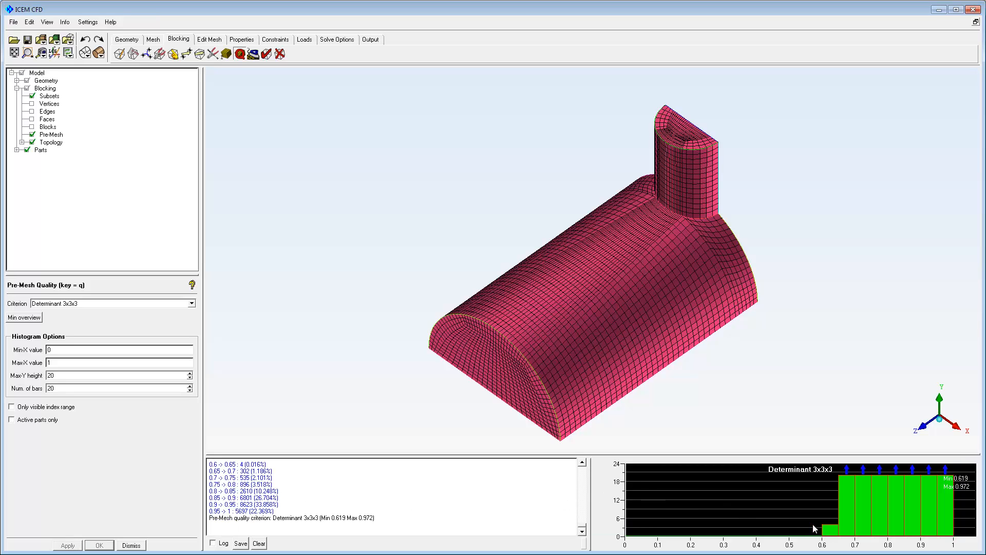
mouse_move(834, 536)
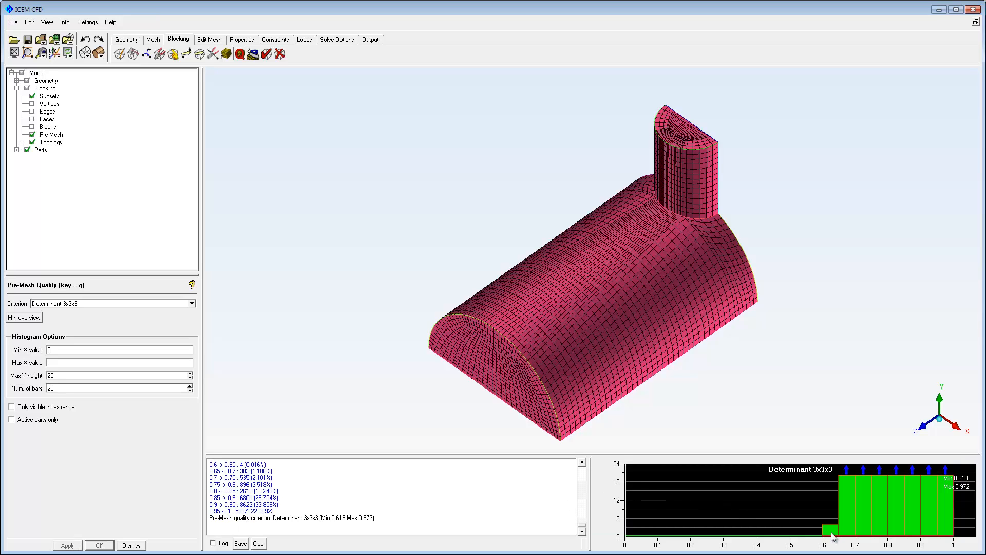
left_click(125, 39)
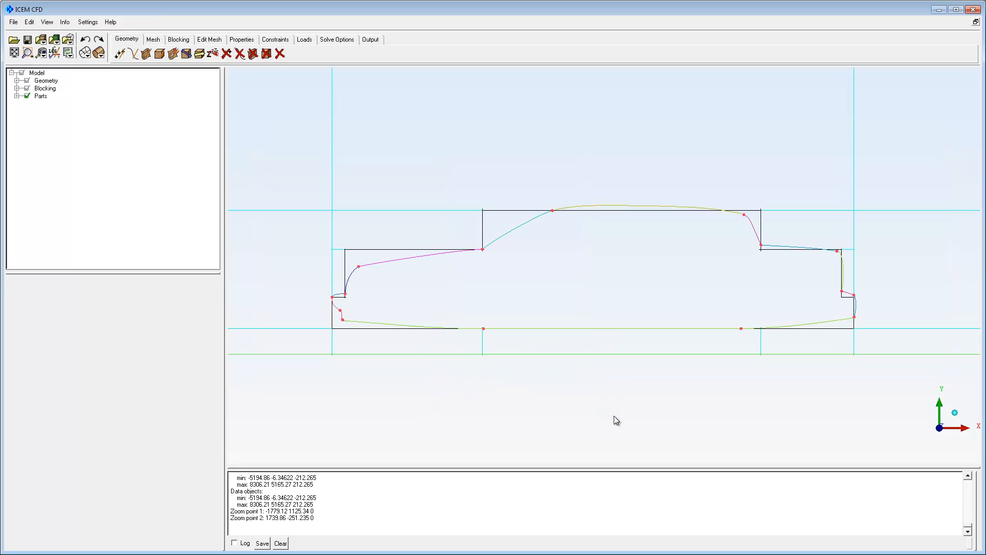
Associate block vertices to the rear roof, rear window base and trunk corner points.
left_click(179, 39)
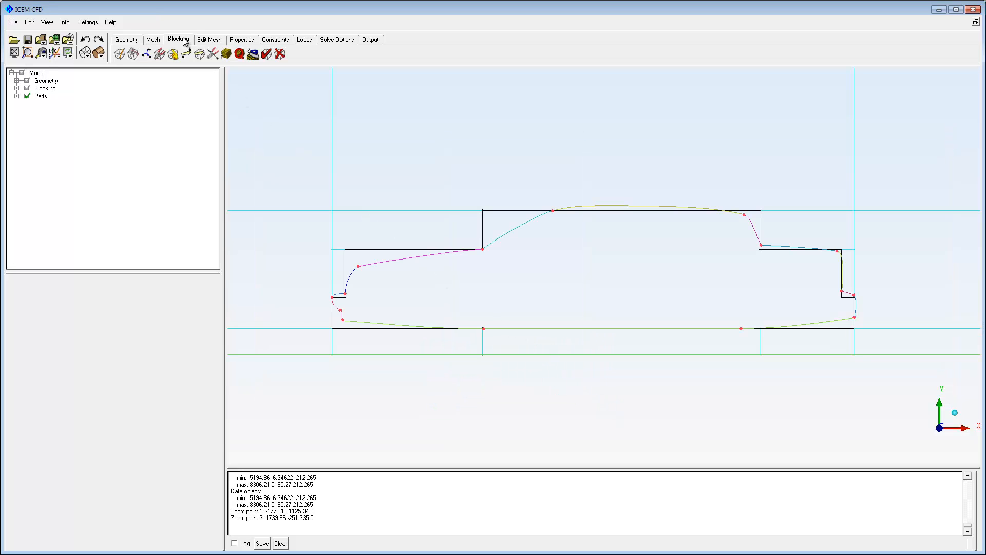
left_click(173, 55)
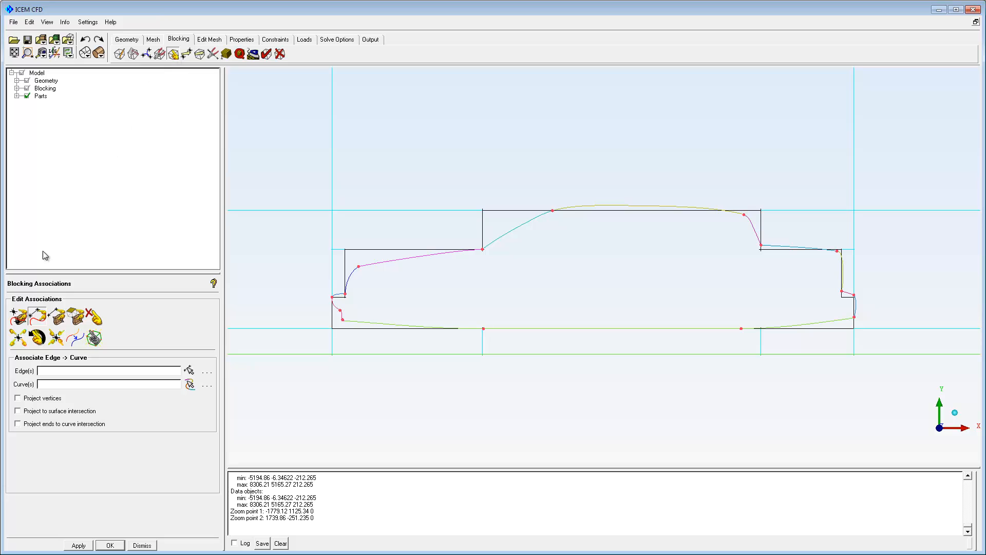
left_click(16, 316)
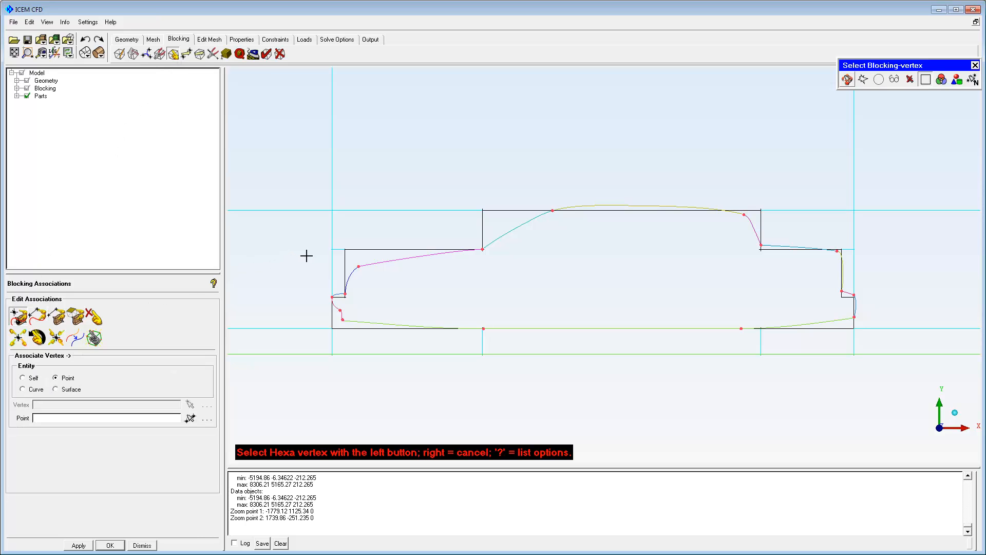
left_click(359, 267)
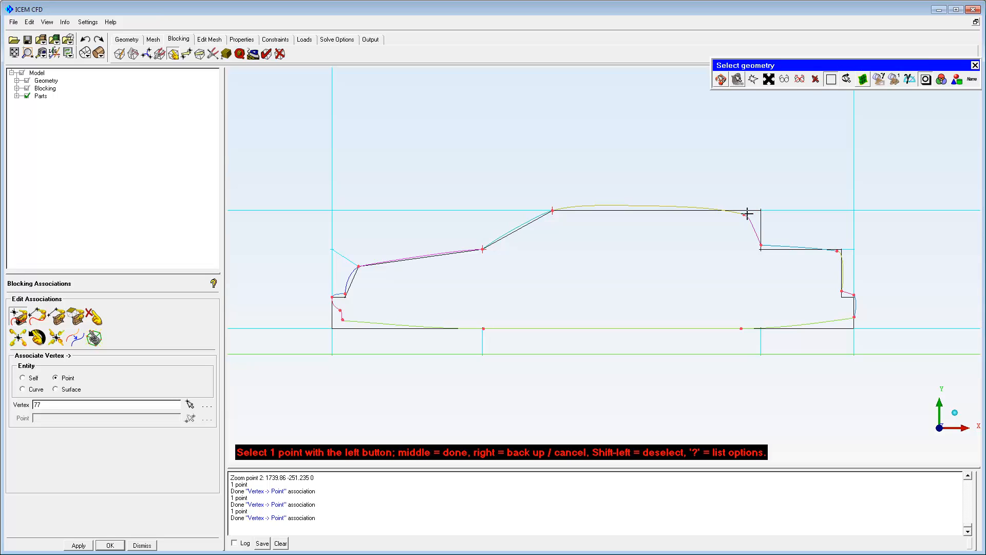
left_click(757, 245)
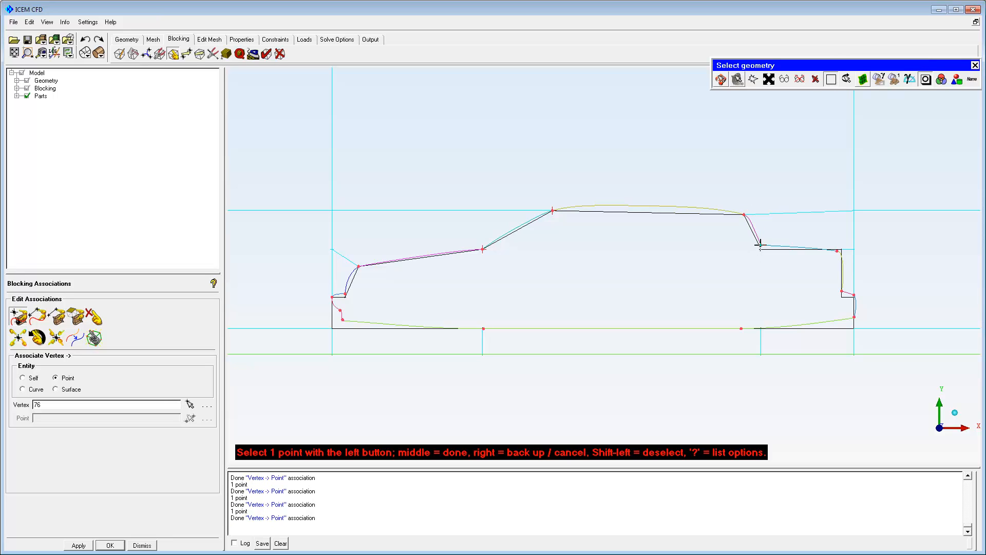
left_click(838, 248)
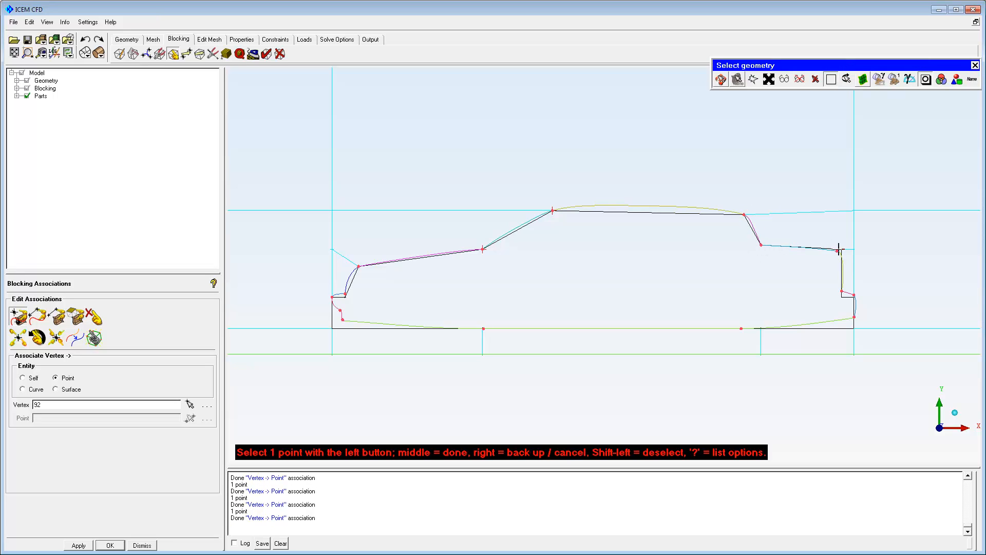
left_click(845, 250)
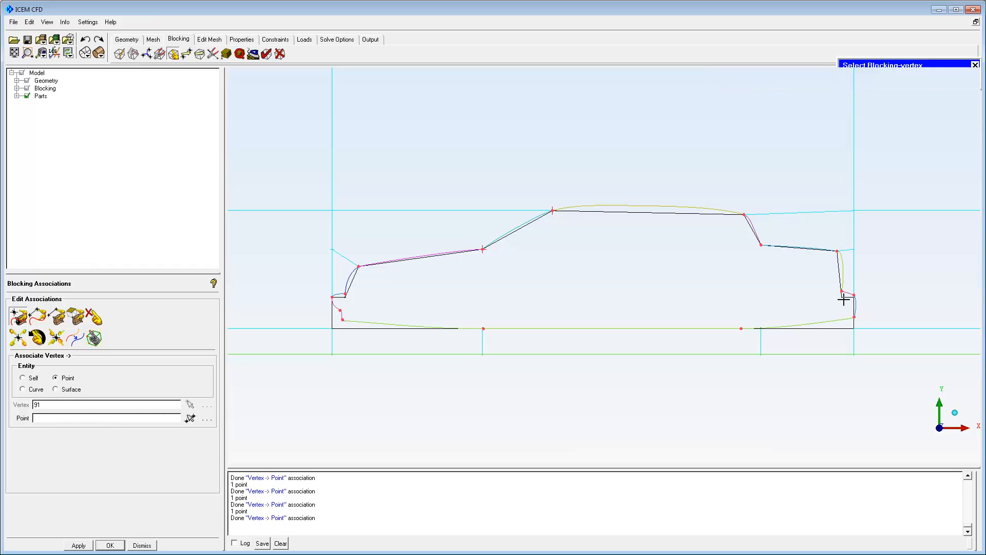
Associate the remaining vertices to the rear bumper, underbody and nose points.
left_click(845, 296)
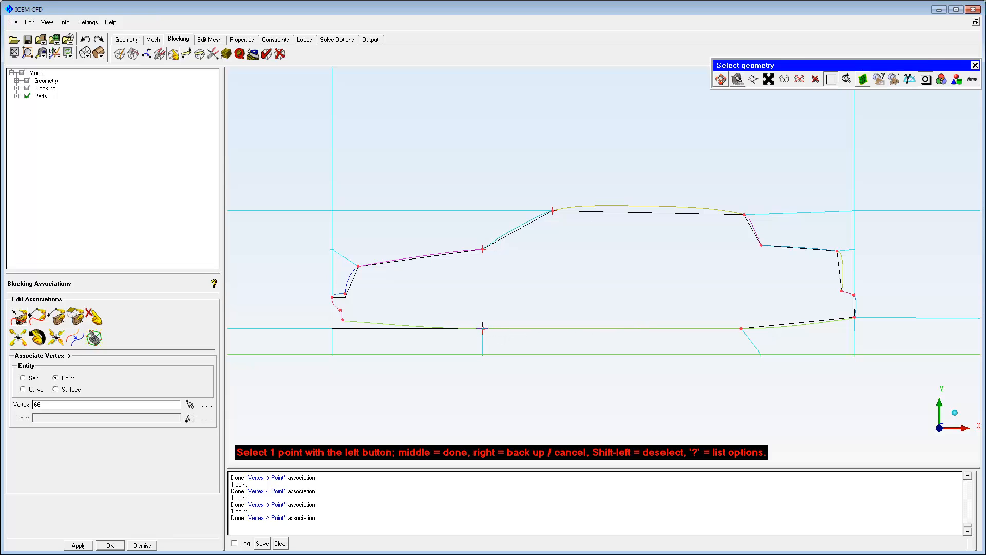
left_click(335, 330)
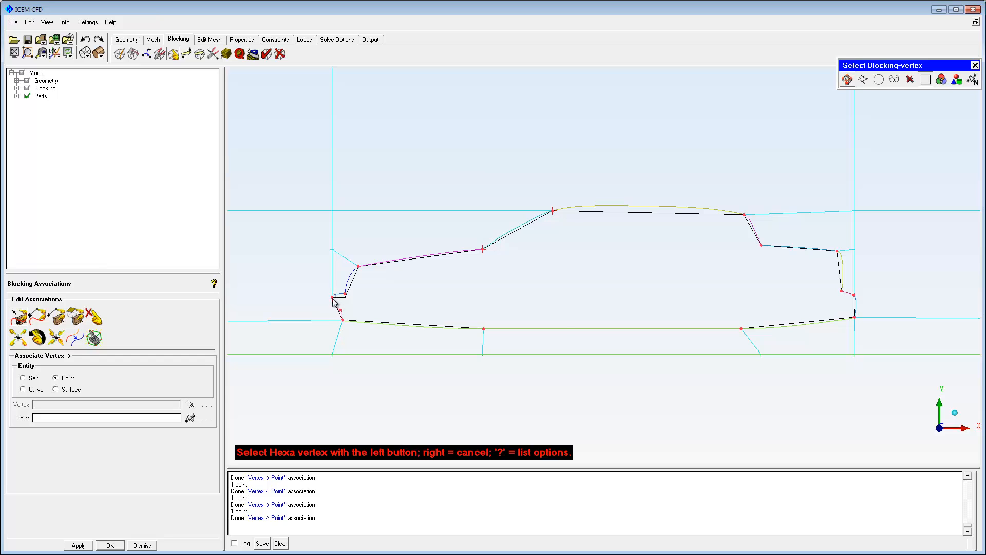
left_click(335, 300)
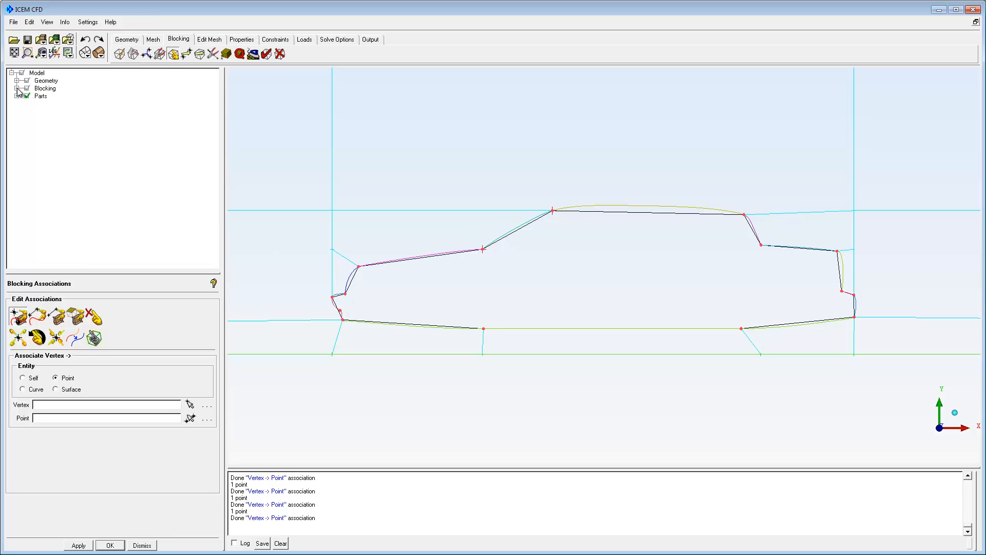
Hide internal edges, associate the edges around the car to its curves, and hide the geometry curves.
right_click(44, 112)
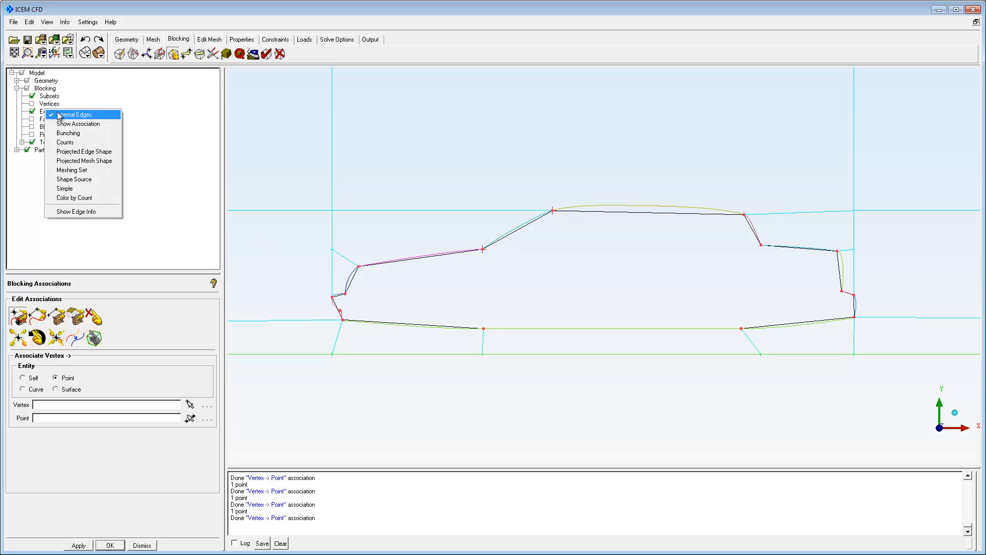
left_click(74, 114)
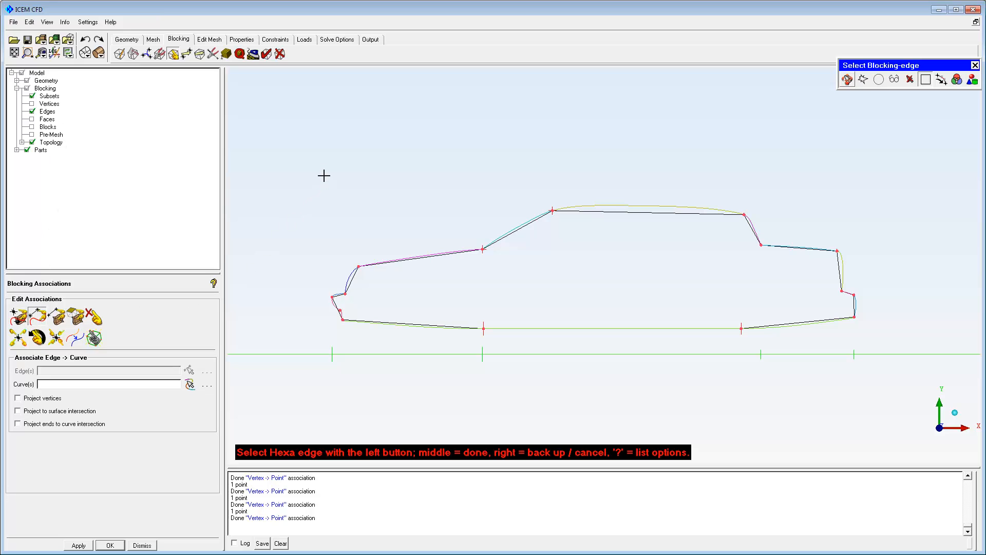
left_click_drag(324, 175, 846, 332)
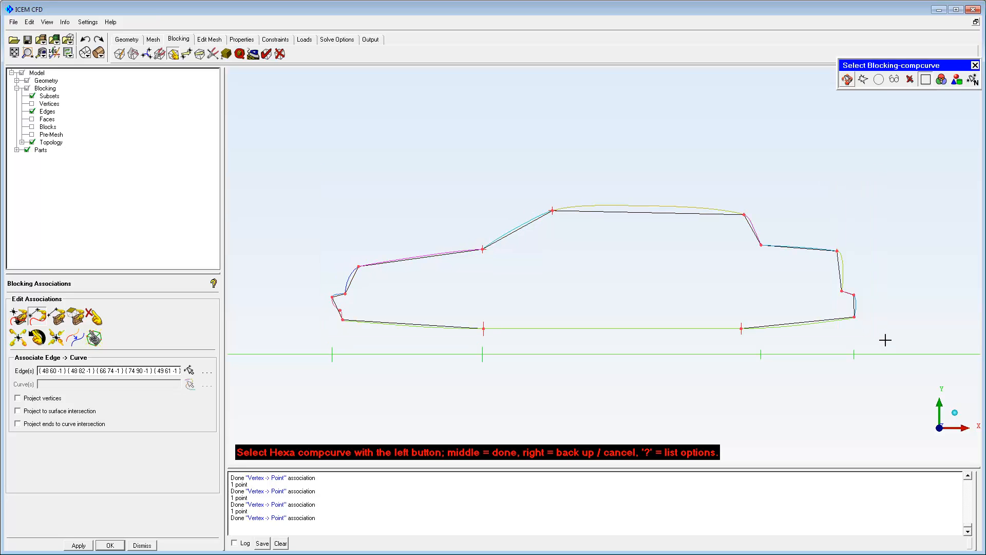
mouse_move(312, 212)
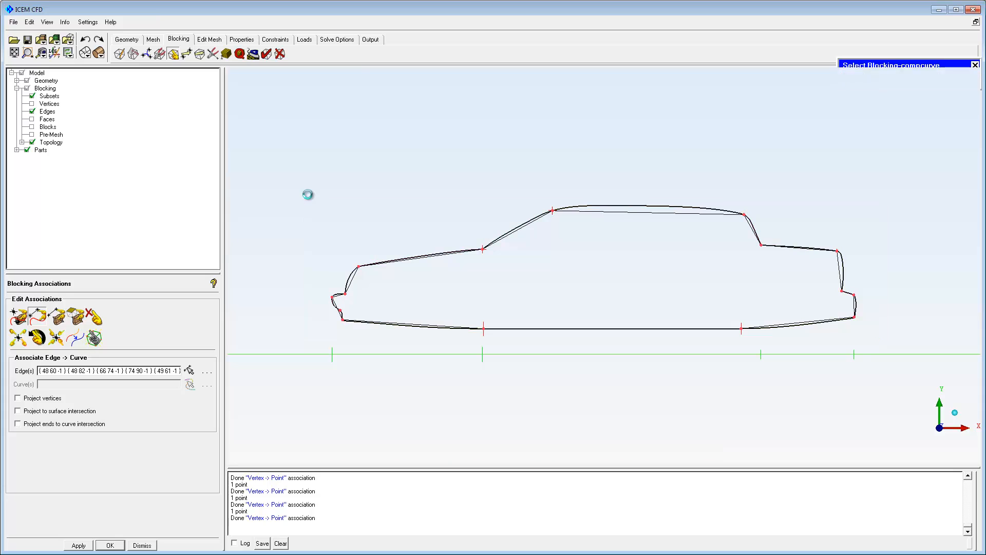
left_click(78, 544)
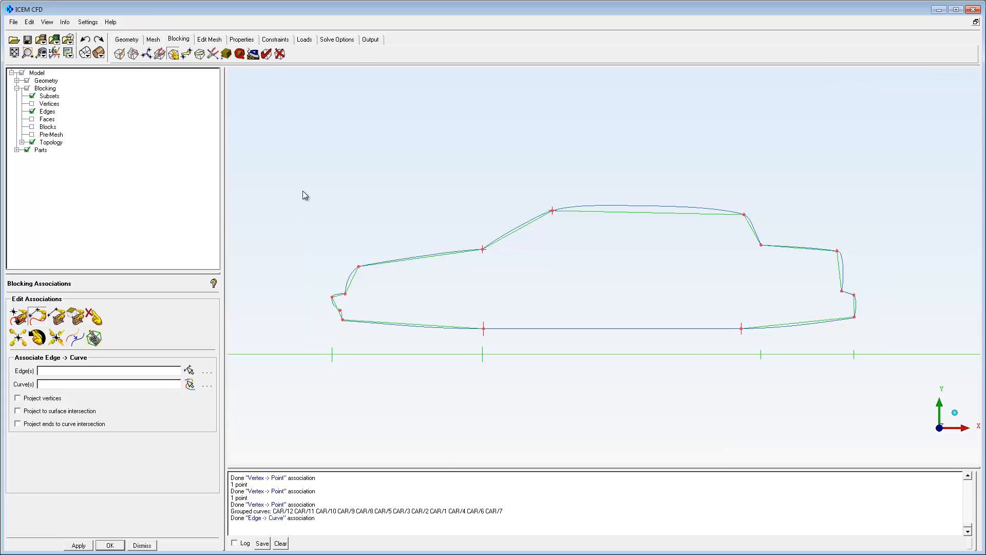
left_click(15, 80)
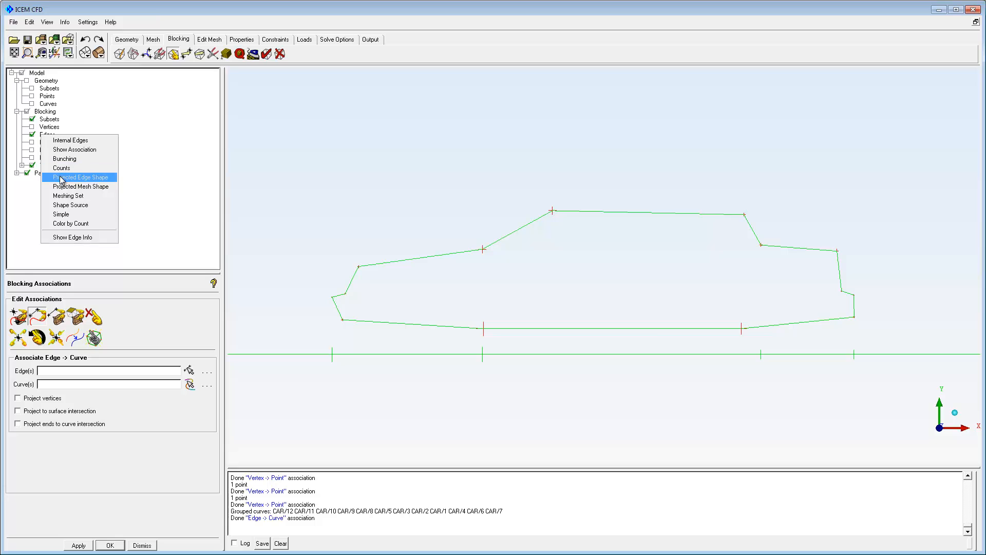
Show edges in projected shape with internal edges visible again.
left_click(80, 177)
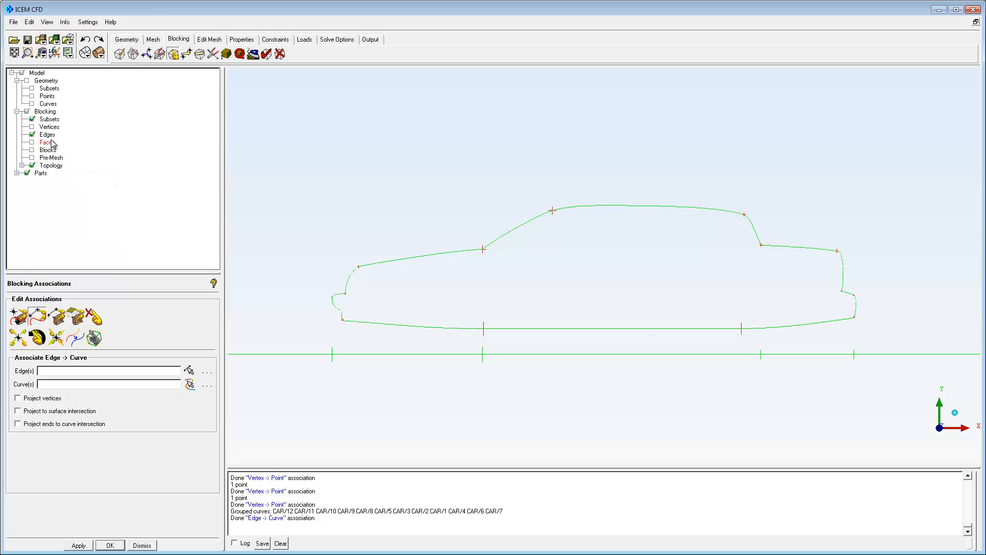
left_click(30, 134)
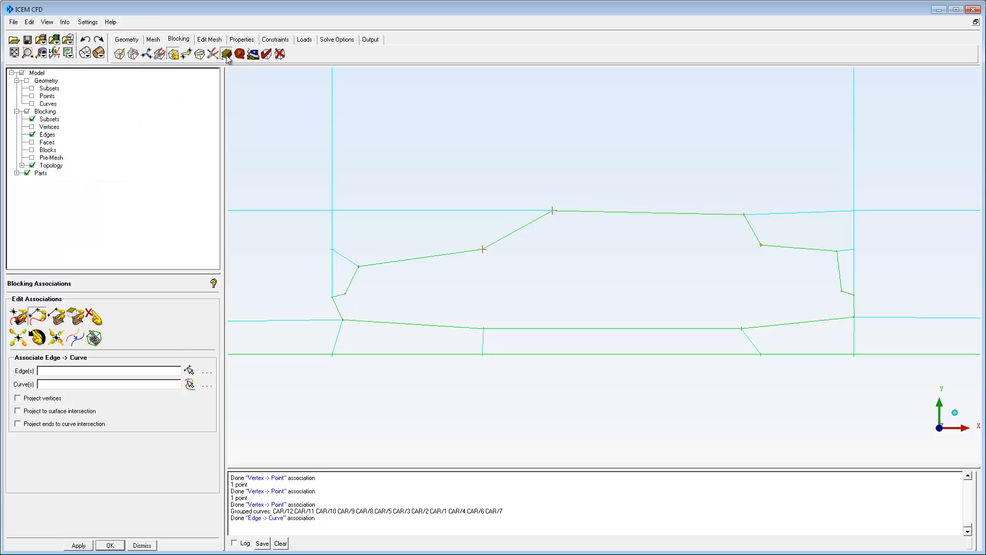
left_click(214, 54)
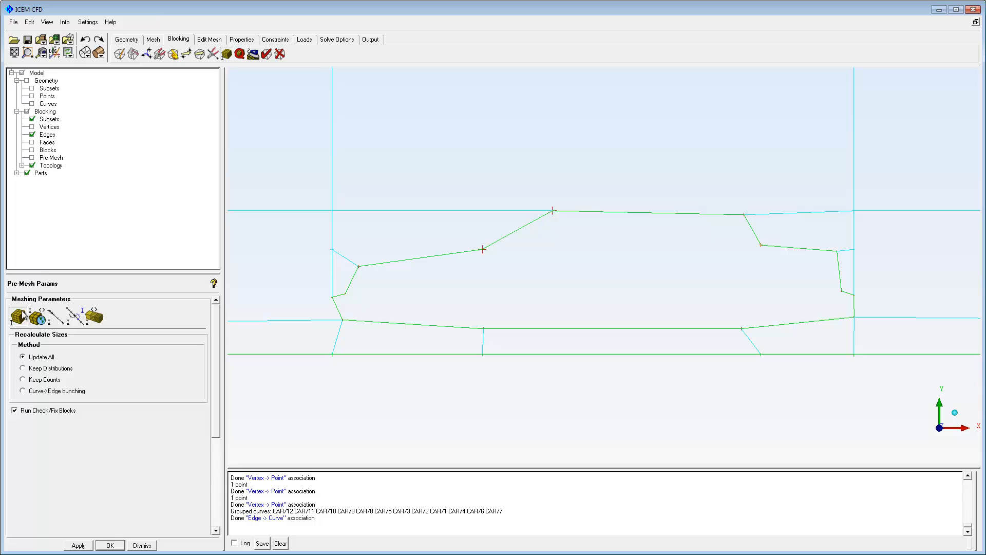
Update all edge sizes and recompute the pre-mesh for the car-profile blocking.
left_click(78, 544)
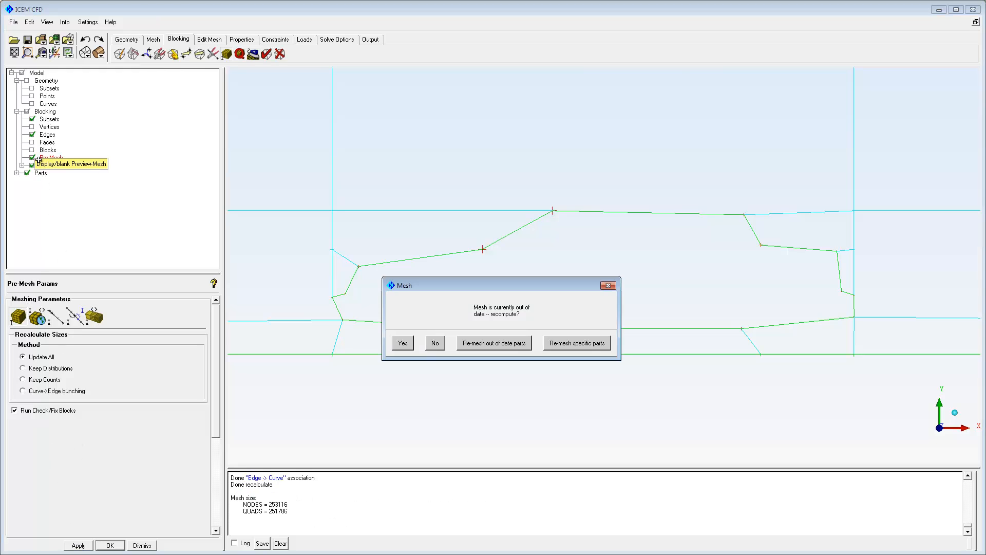
left_click(401, 342)
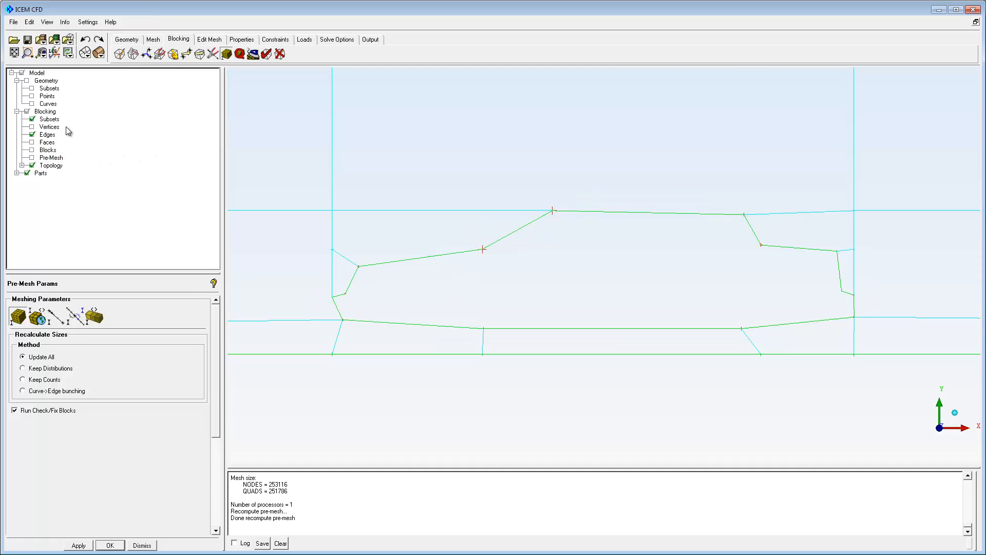
left_click(130, 53)
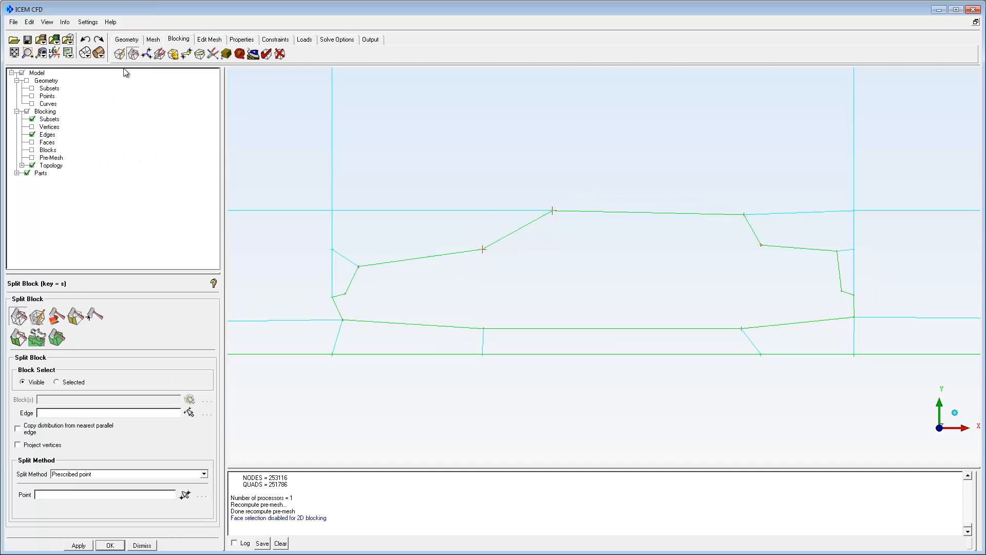
Create an O-grid around the car blocks with Around block(s) enabled.
left_click(36, 316)
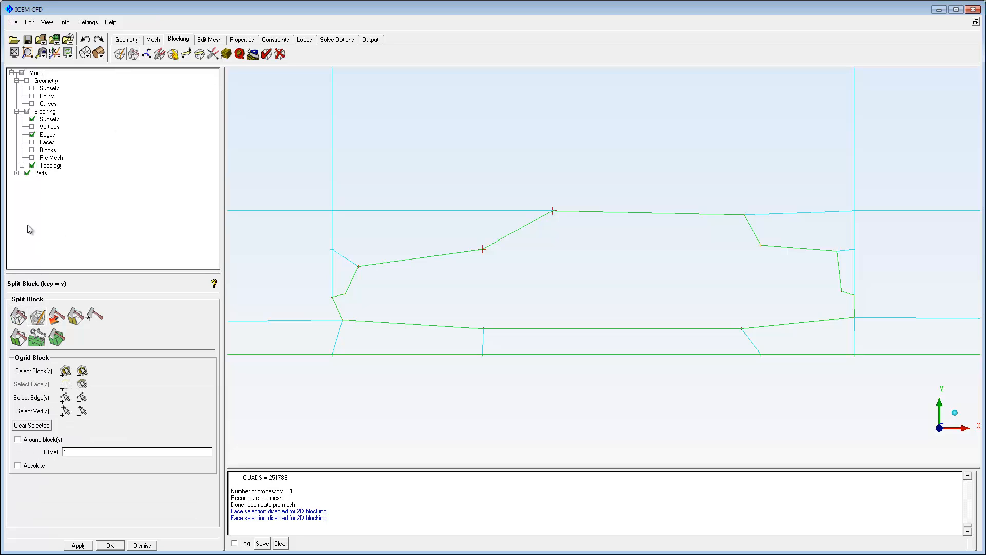
left_click(16, 172)
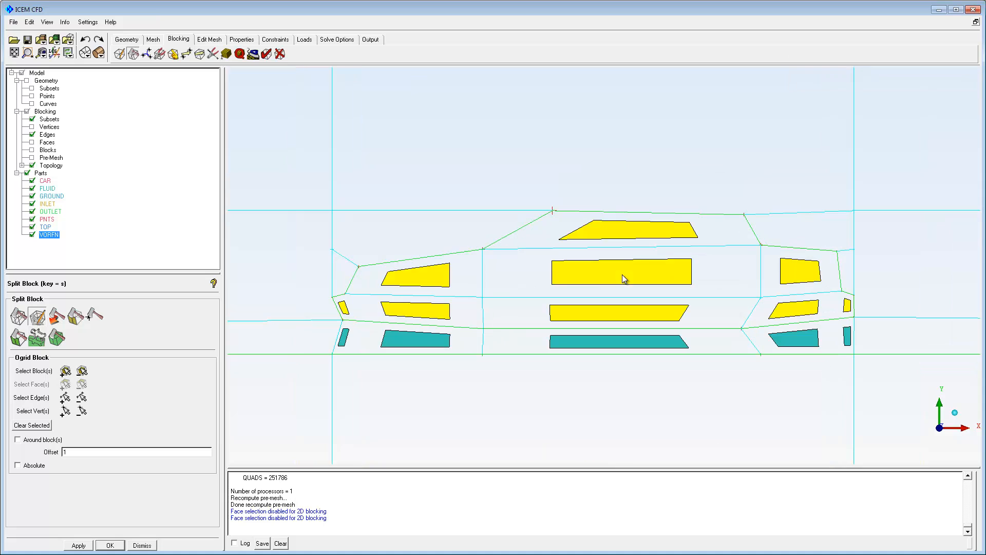
left_click(68, 397)
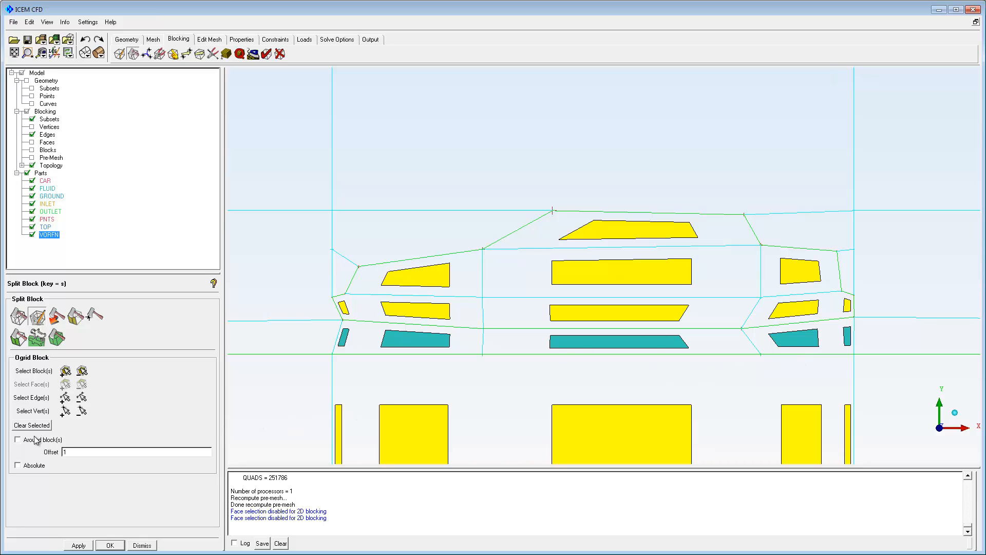
left_click(18, 439)
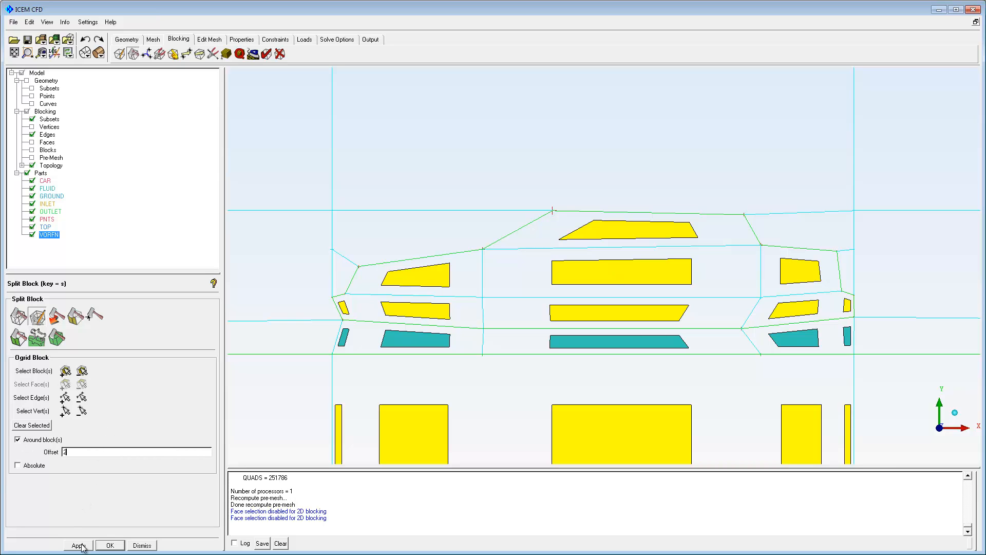
left_click(78, 544)
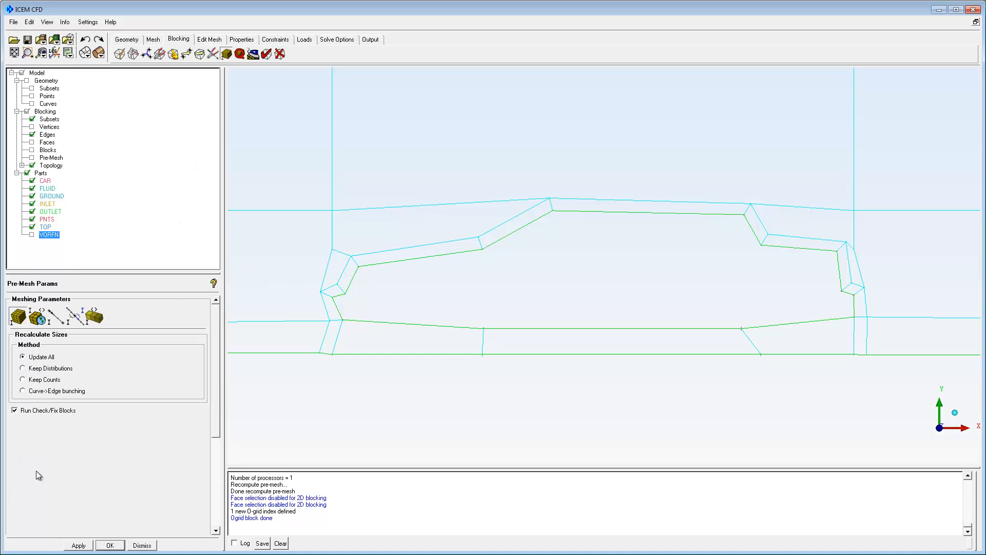
Update sizes, recompute the quad pre-mesh wrapping the car, and hide the block edges.
left_click(78, 545)
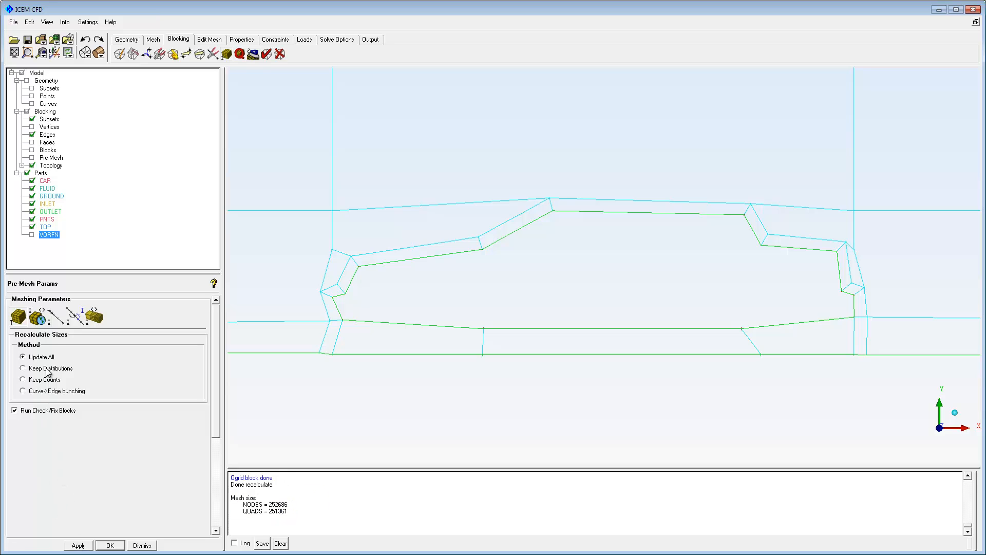
left_click(31, 158)
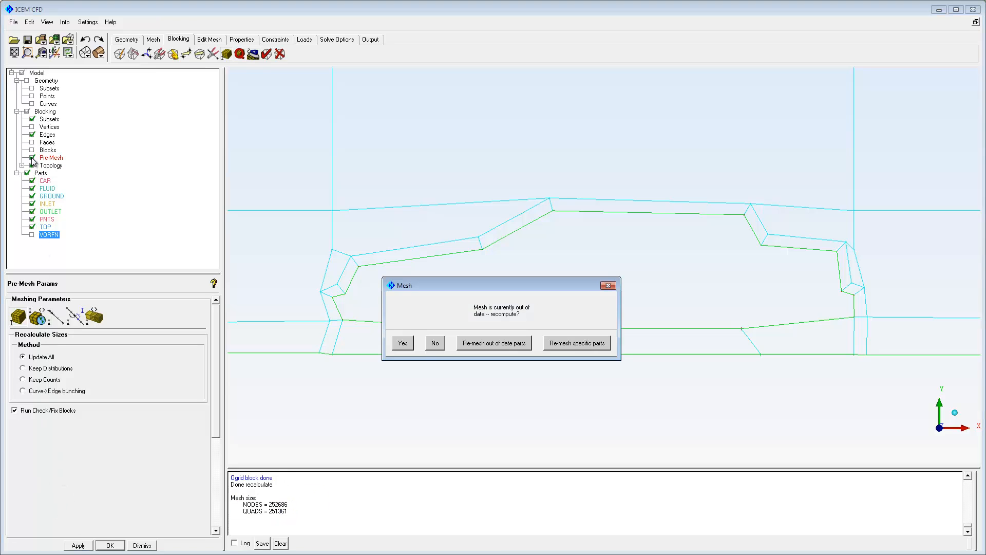
left_click(401, 343)
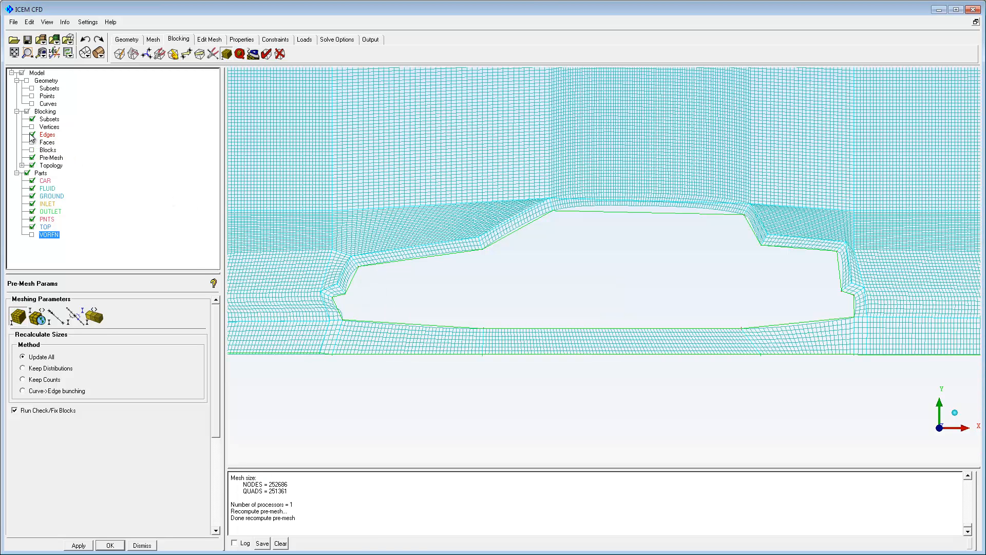
left_click(32, 135)
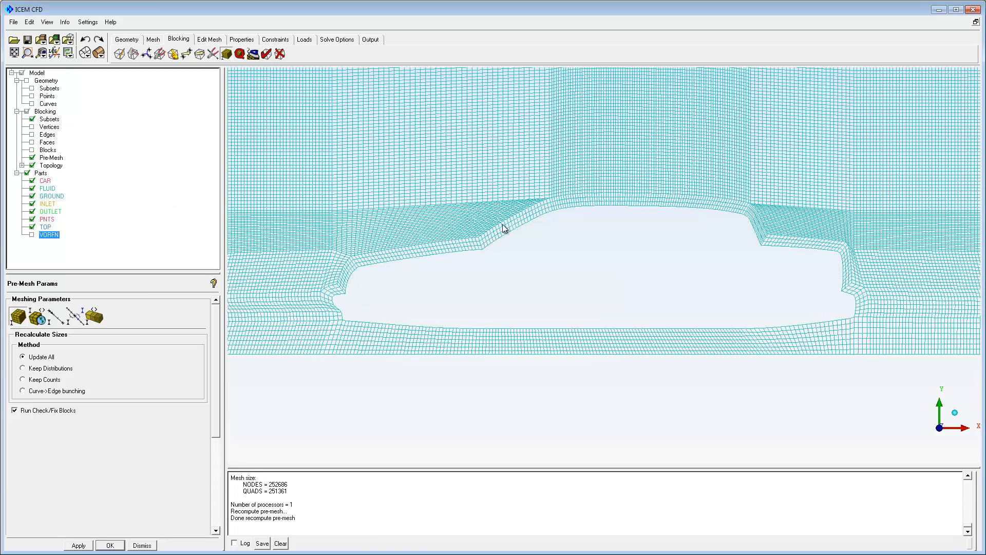